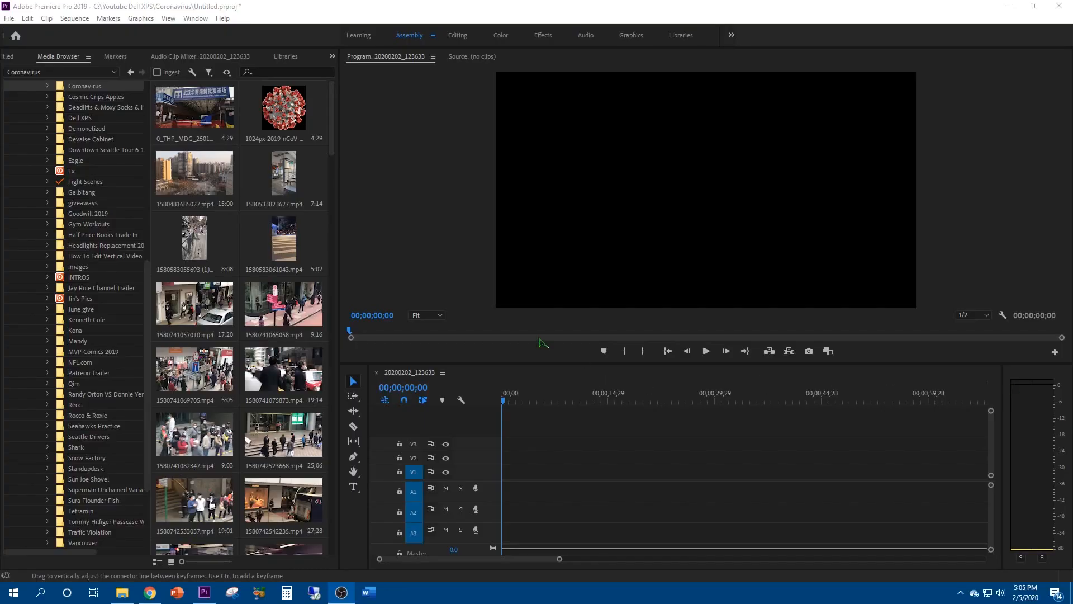
mouse_move(293, 265)
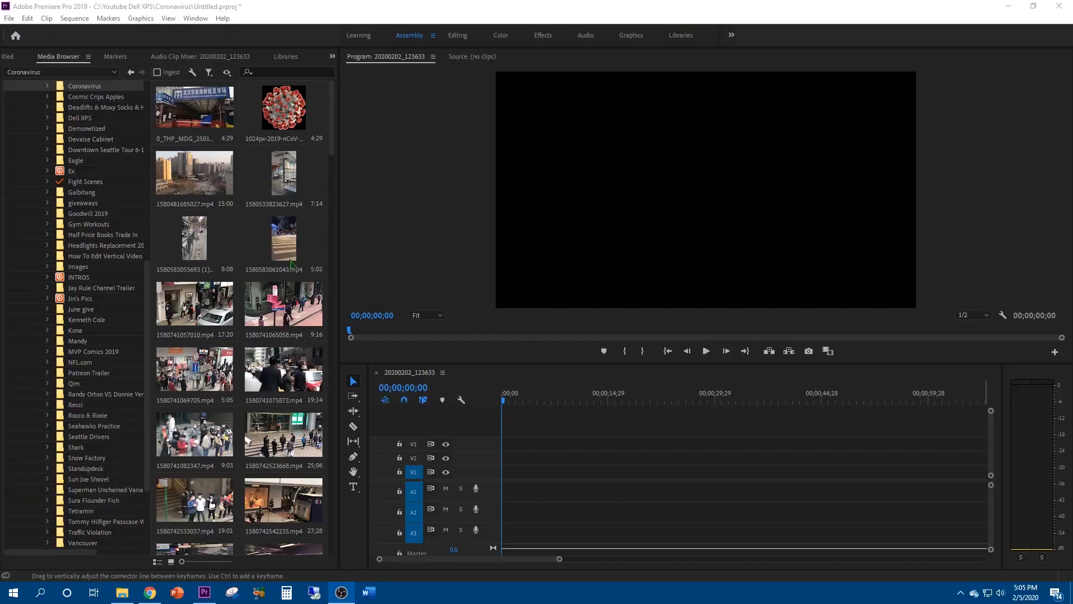
click(194, 240)
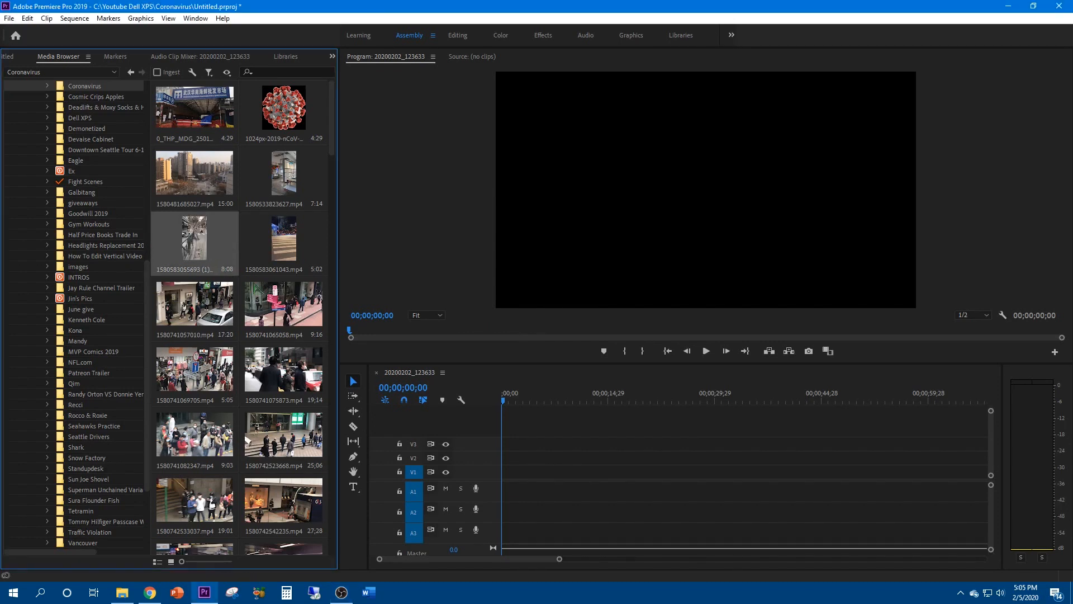
drag(194, 238, 531, 482)
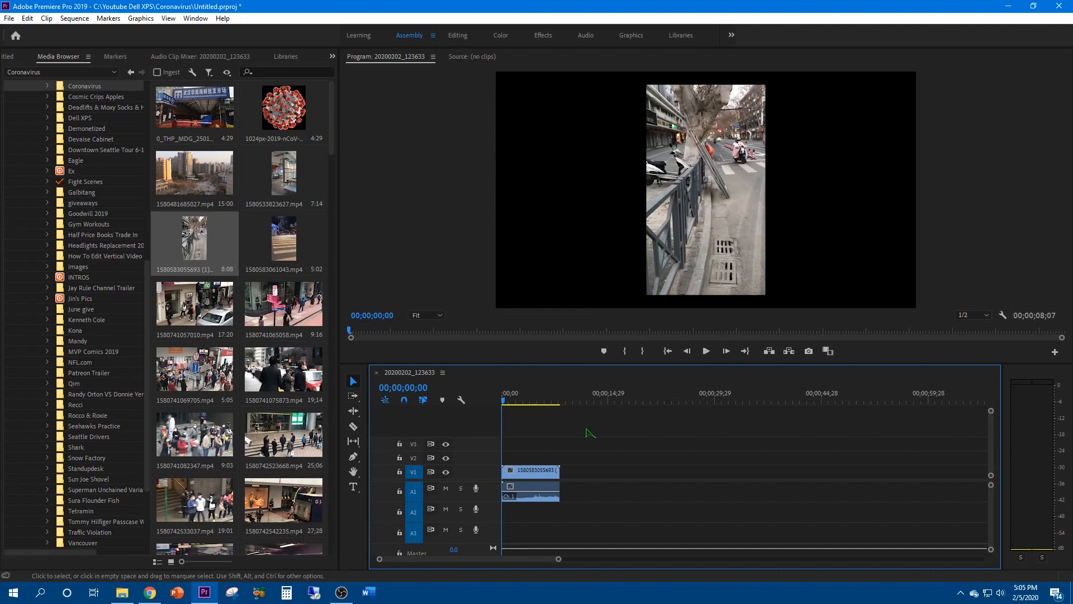
mouse_move(701, 217)
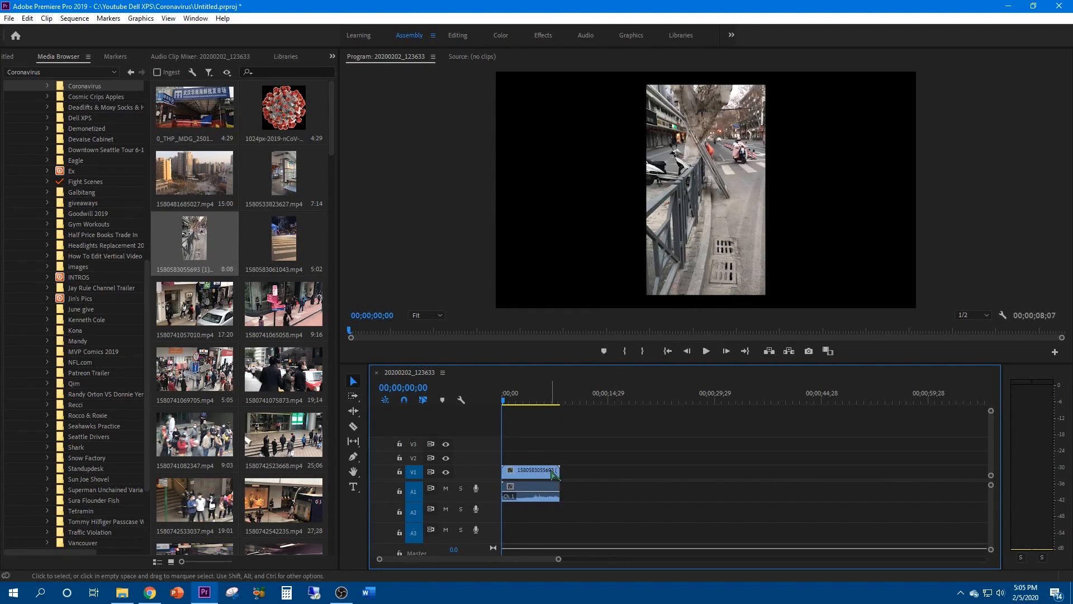
right_click(531, 472)
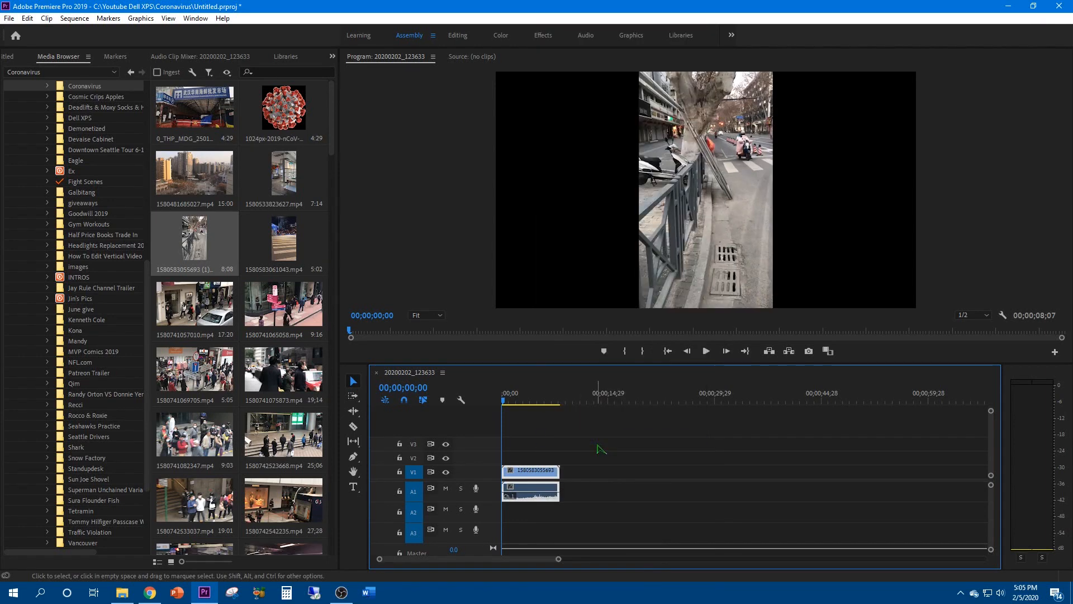
mouse_move(605, 441)
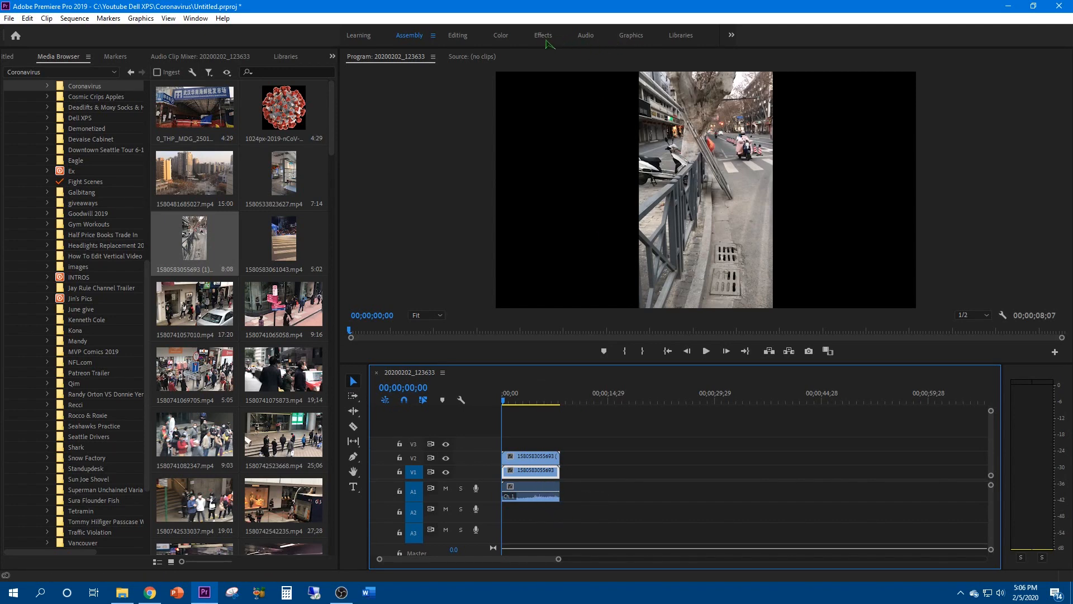
Switch to the Effects workspace with the duplicated clip on V2.
click(542, 34)
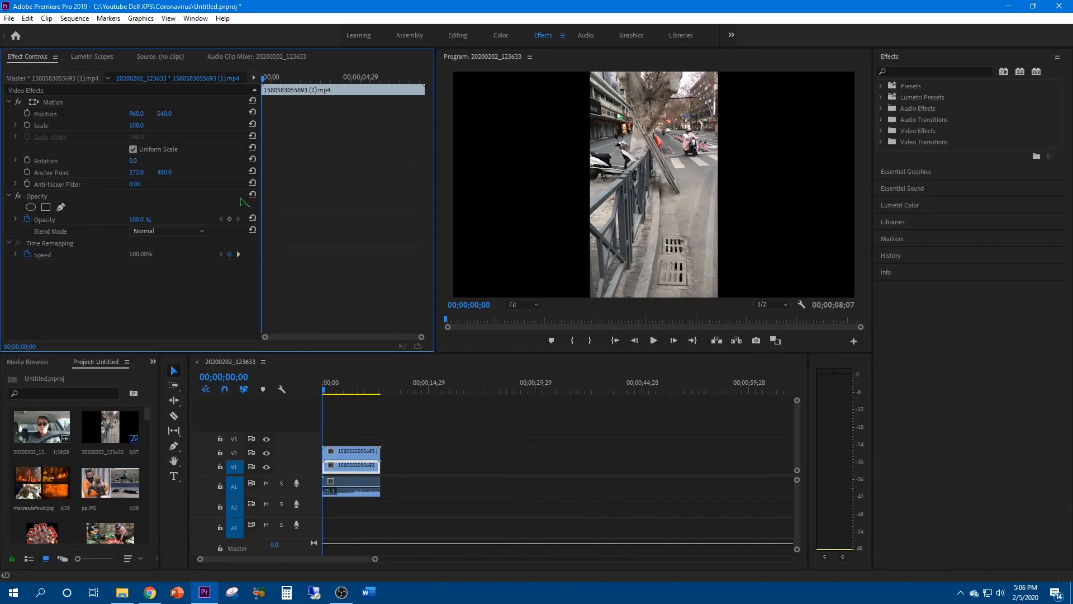
mouse_move(133, 125)
text(320)
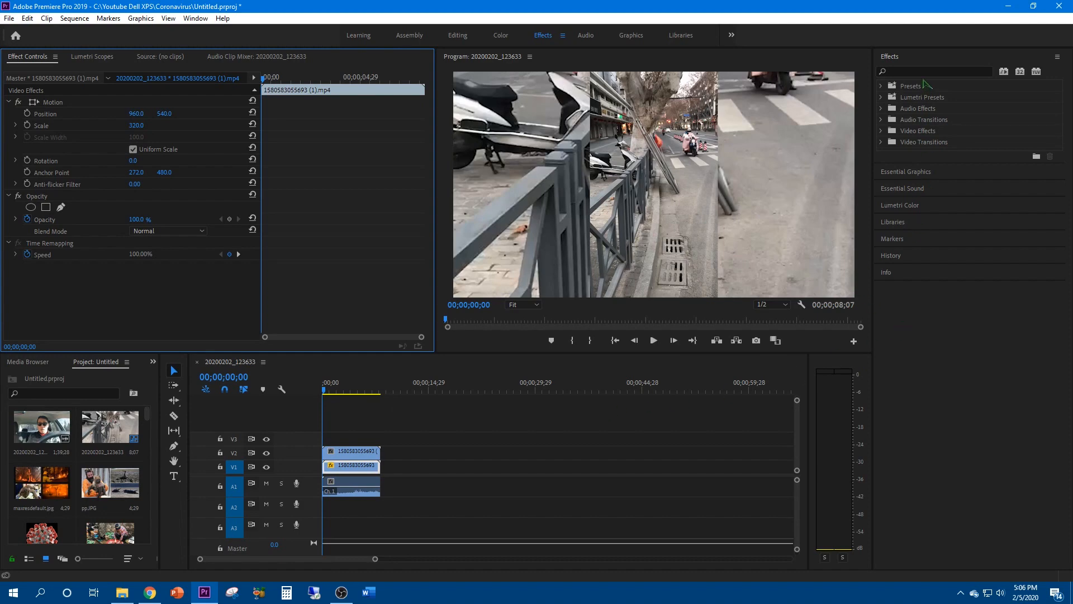
Search 'fast' and apply Obsolete > Fast Blur to the V1 background clip.
text(fsat)
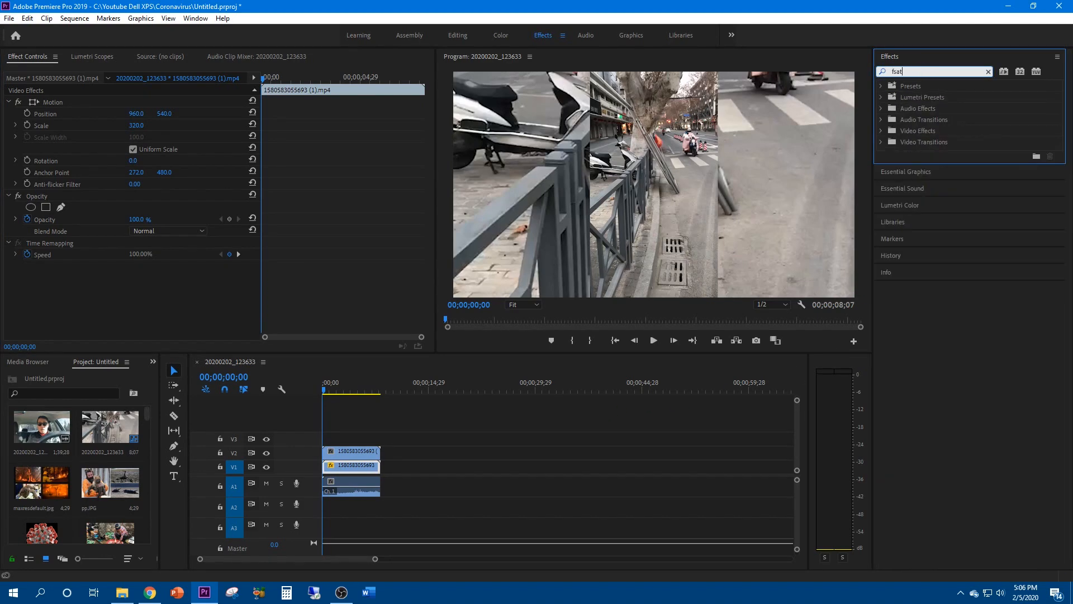
text(fast)
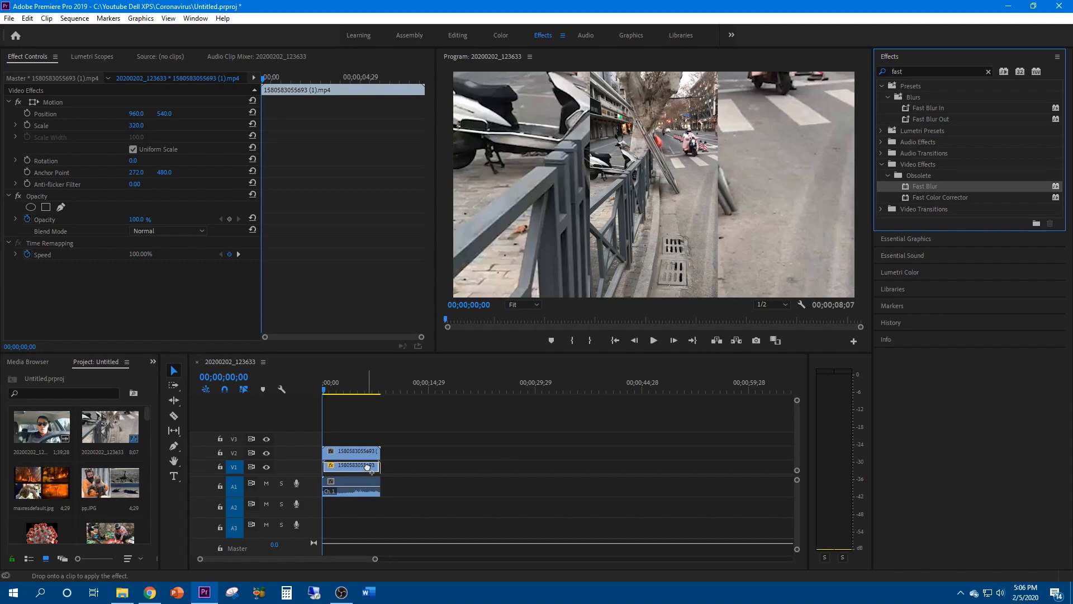
drag(926, 185, 353, 466)
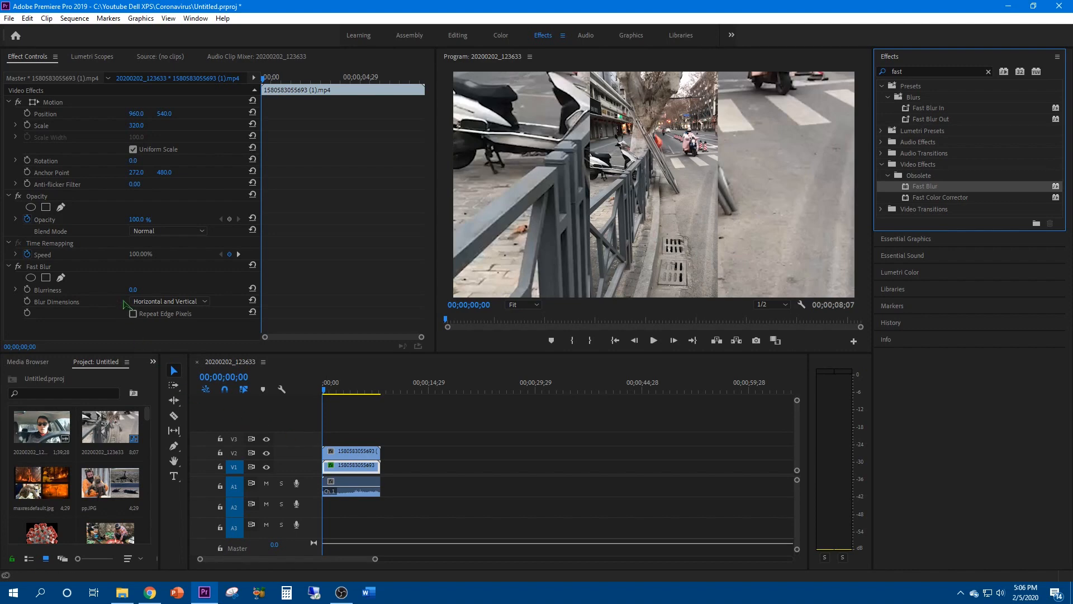
Set Fast Blur blurriness to 30 with Repeat Edge Pixels, and play the sequence.
click(134, 289)
text(30)
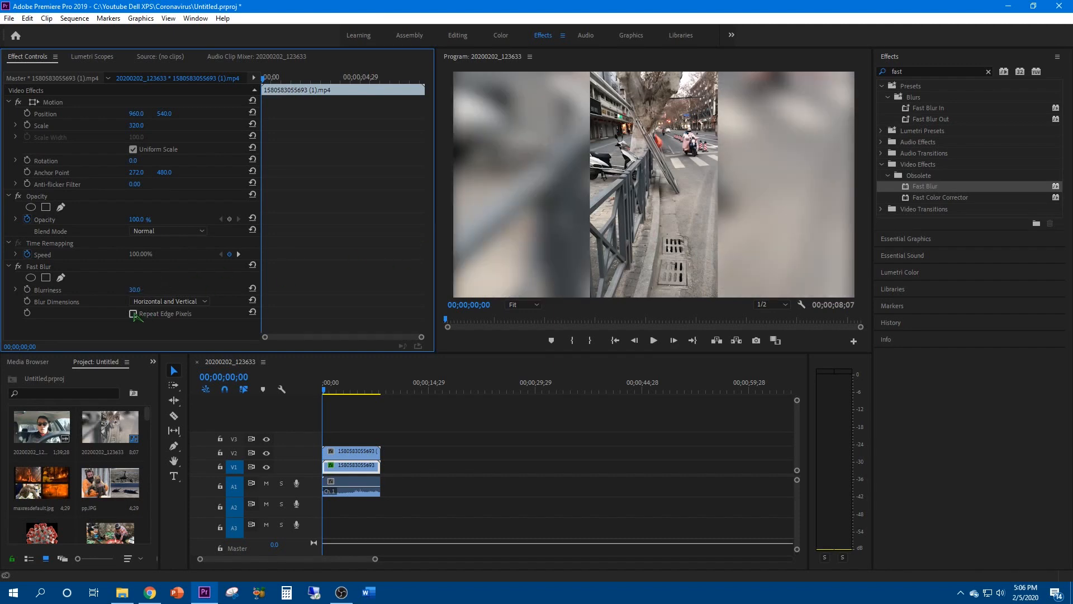
click(133, 313)
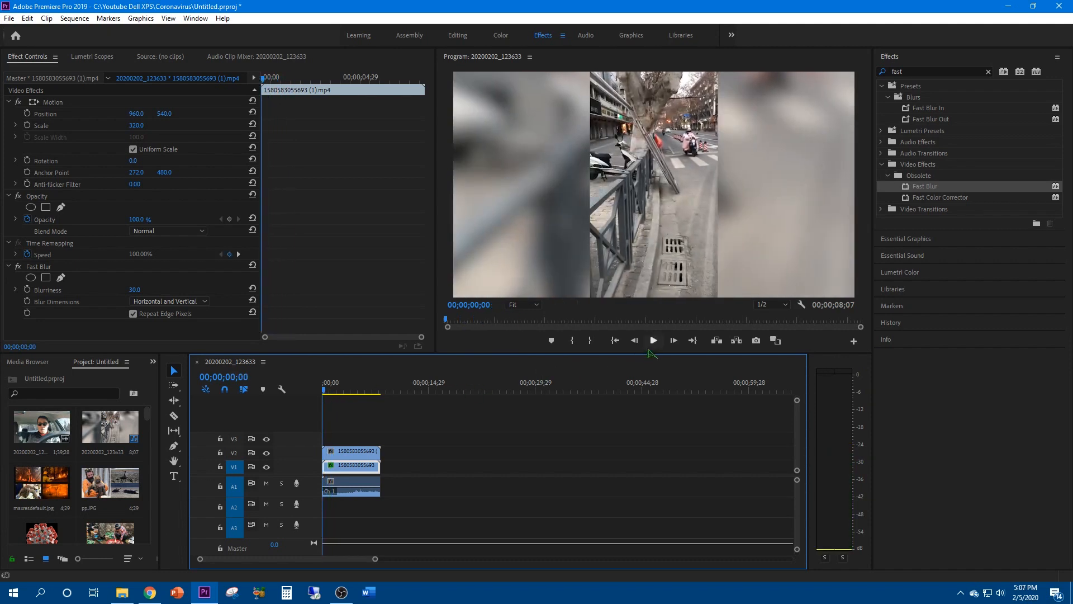
click(652, 341)
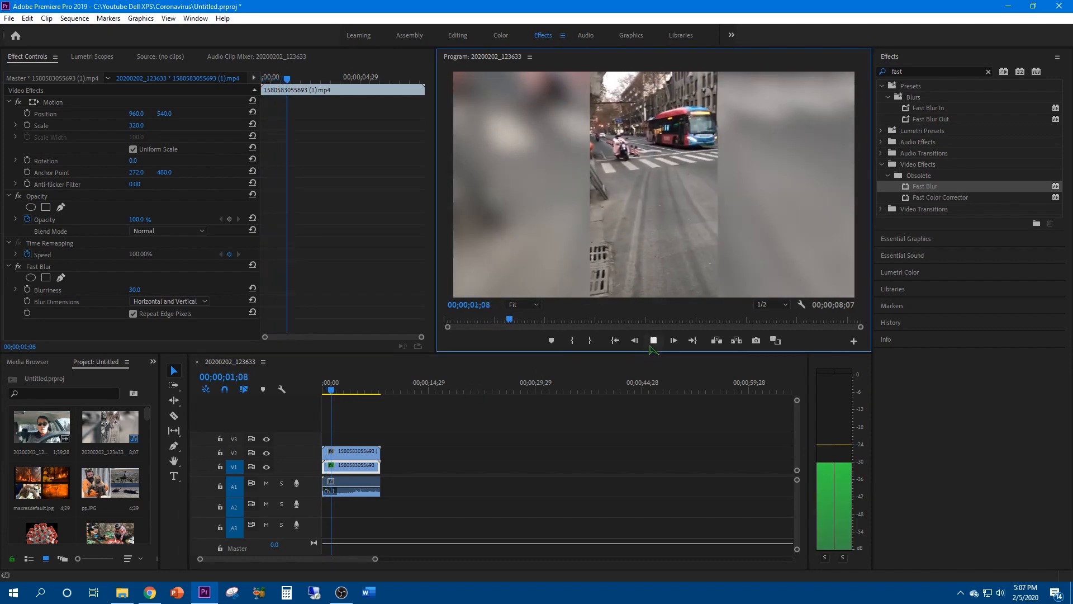
click(673, 341)
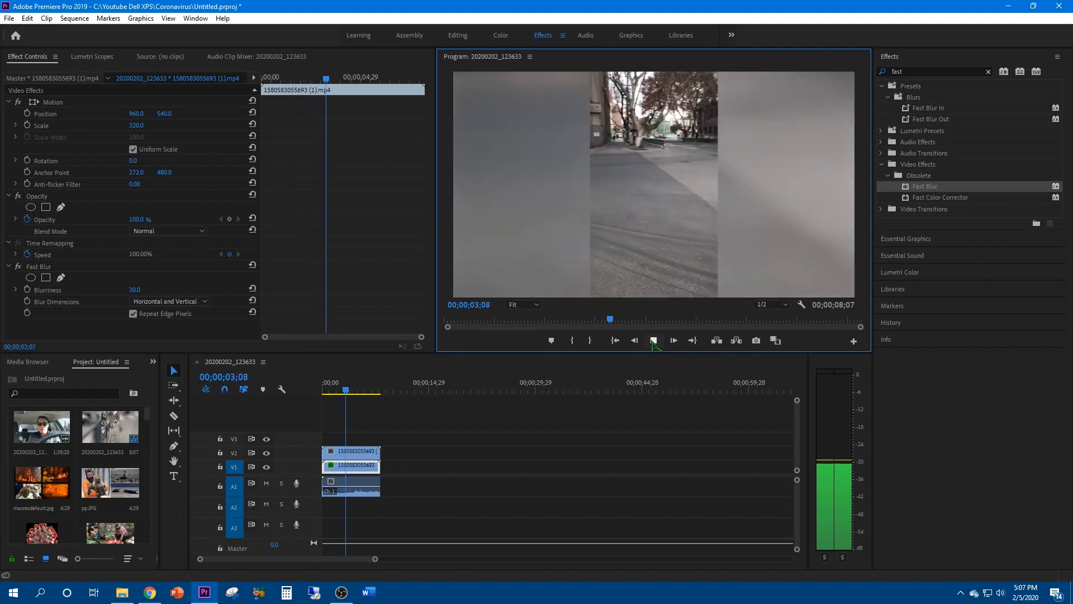